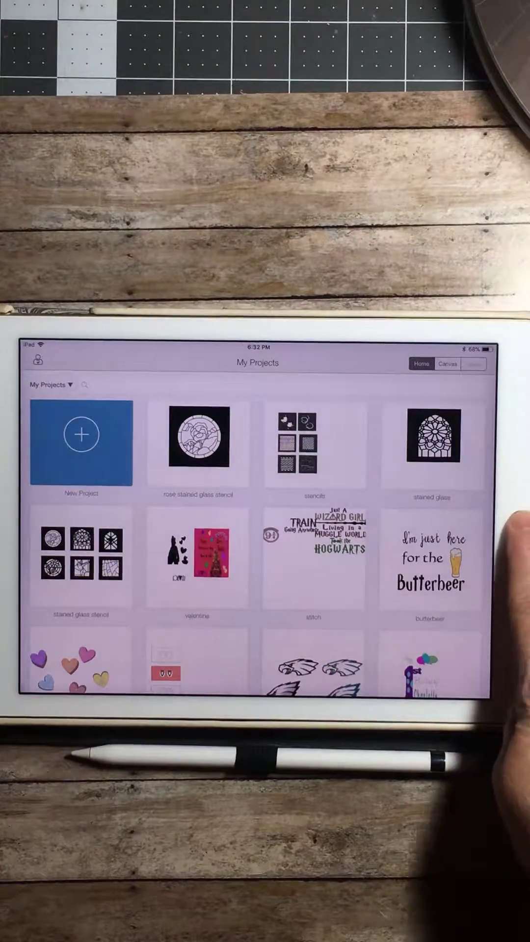
Return to the iPad home screen and relaunch Design Space onto a blank canvas.
key(home)
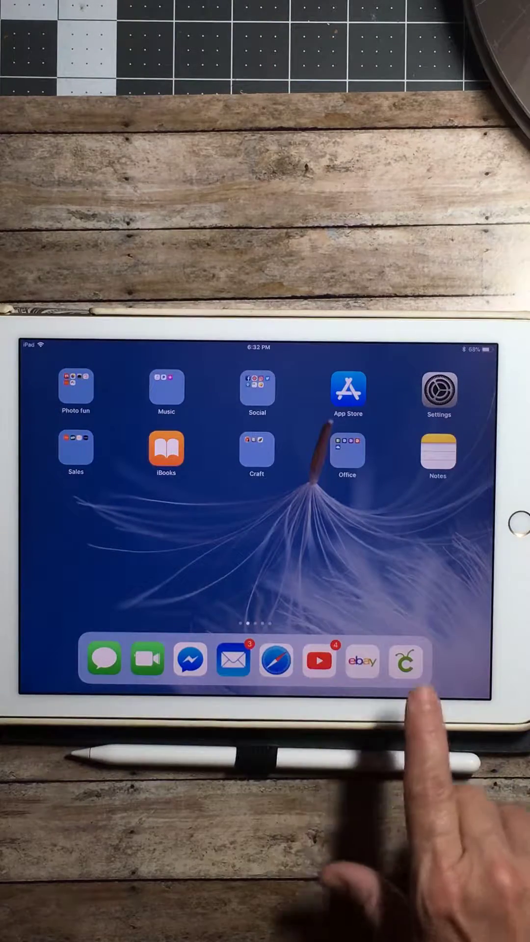
click(406, 659)
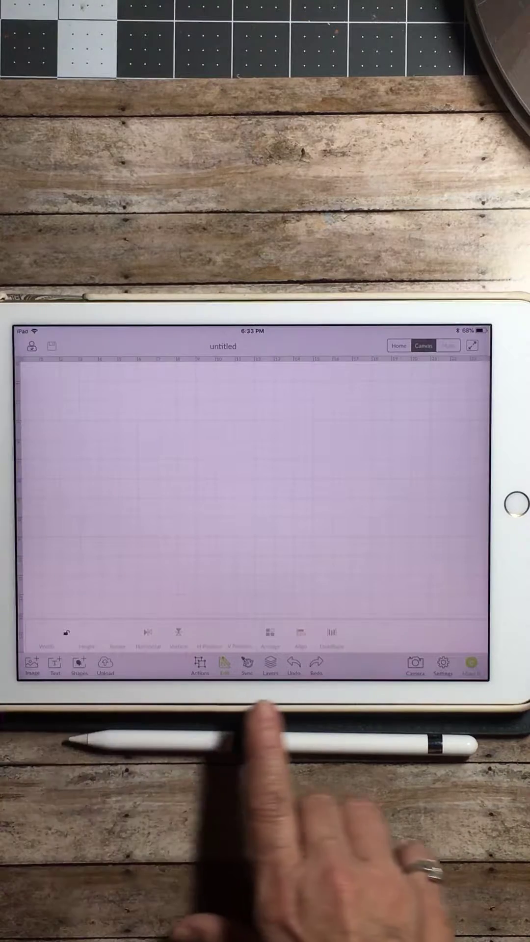
mouse_move(241, 751)
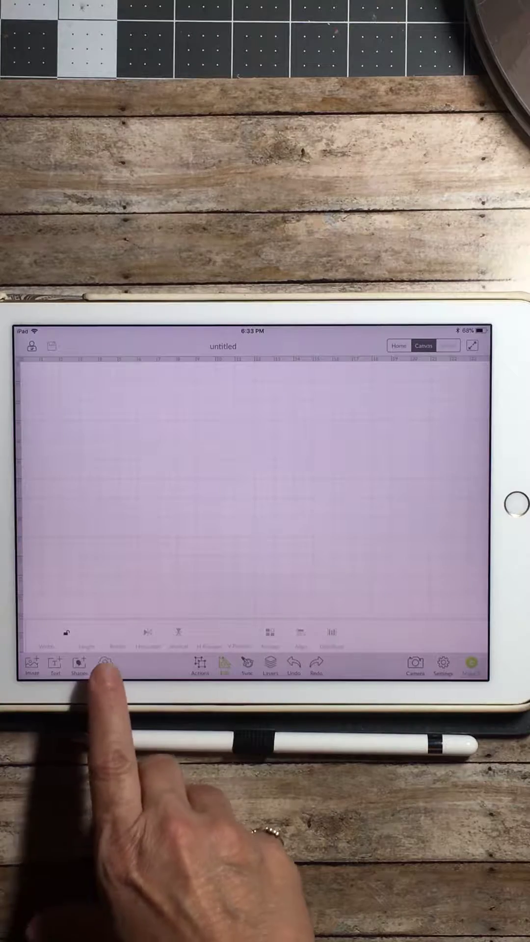
Bring up the Upload Image options from the bottom toolbar.
click(105, 666)
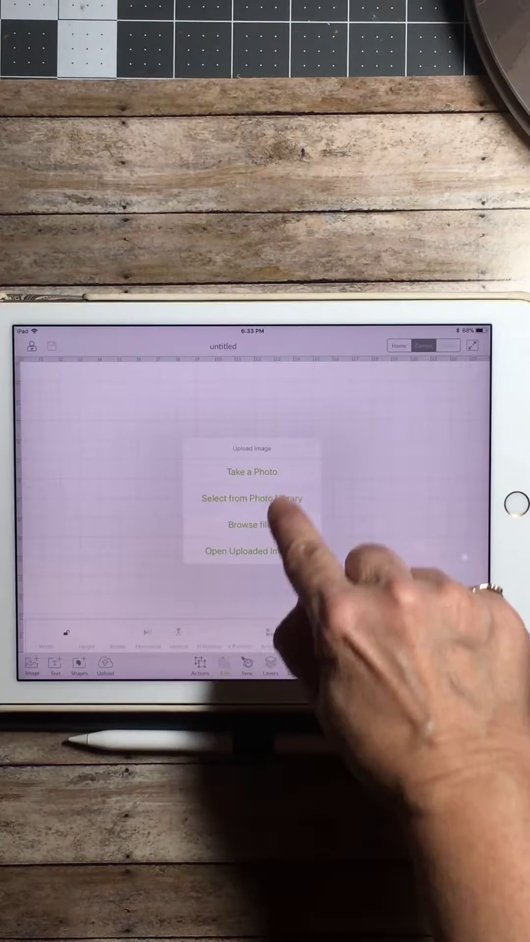
Choose the arched stained-glass window picture from the photo library for clean-up.
click(252, 498)
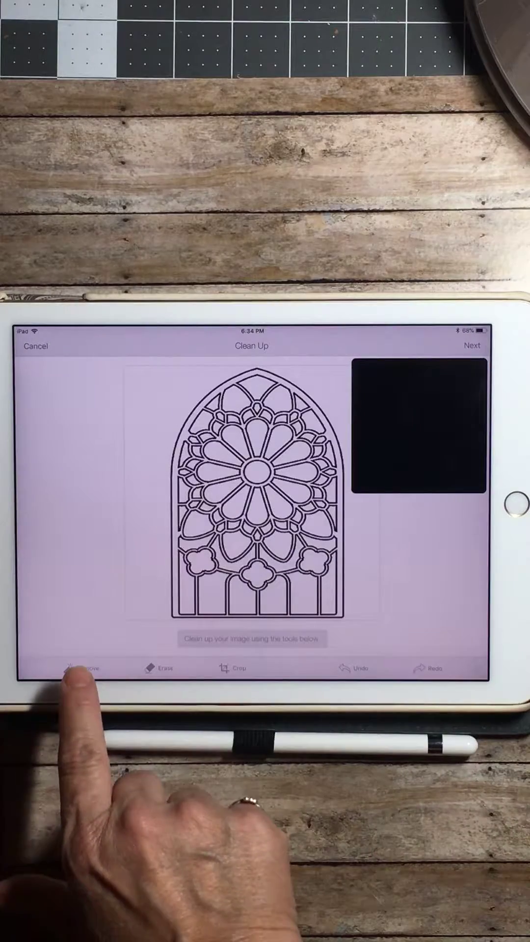
Remove the lower panes of the window picture, then cancel back to the blank canvas.
click(84, 667)
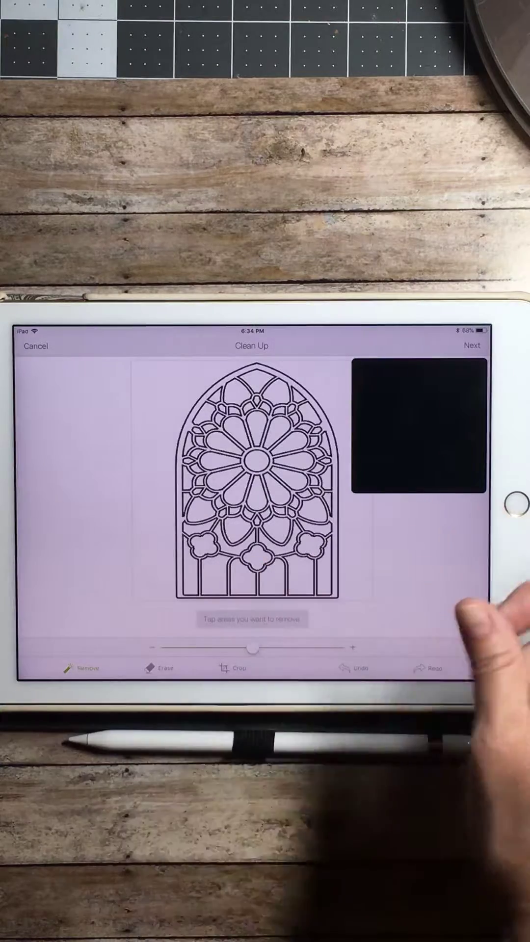
click(294, 520)
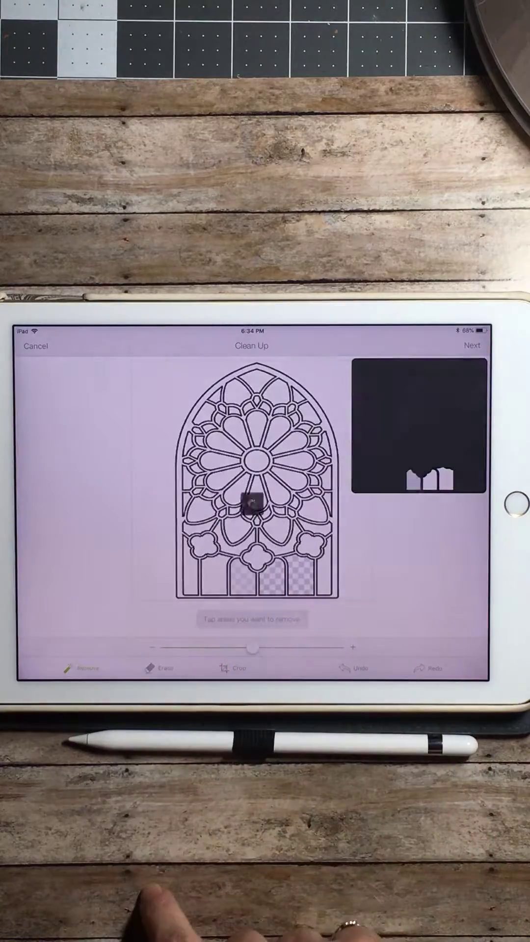
click(253, 505)
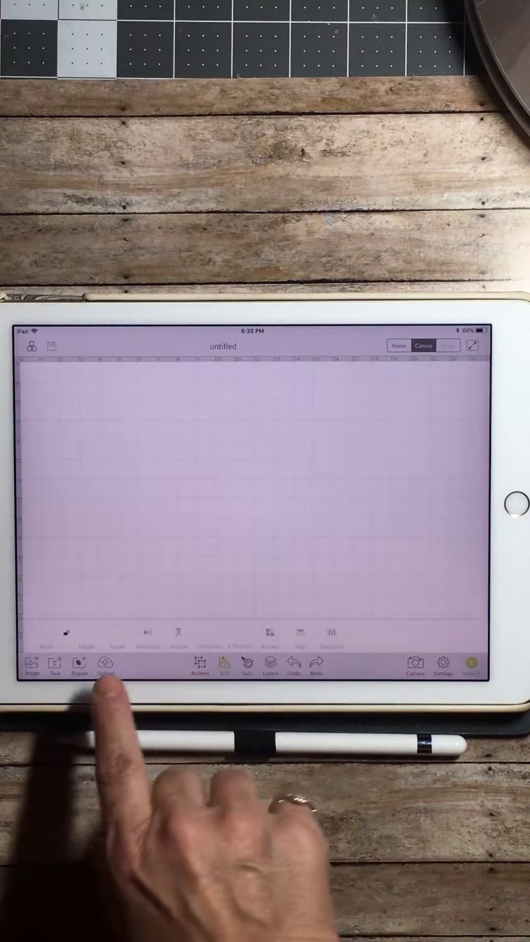
Upload the round rose stained-glass picture from the photo library and advance to Refine.
click(105, 665)
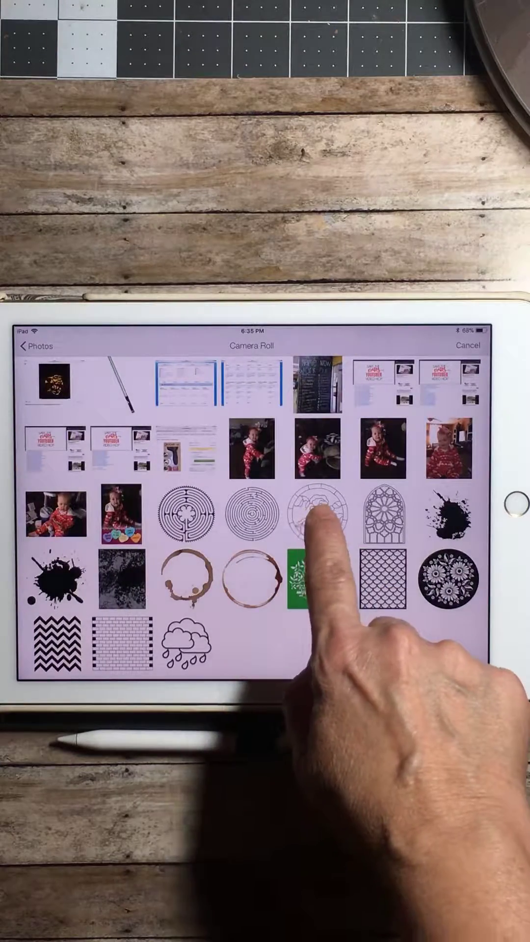
click(317, 513)
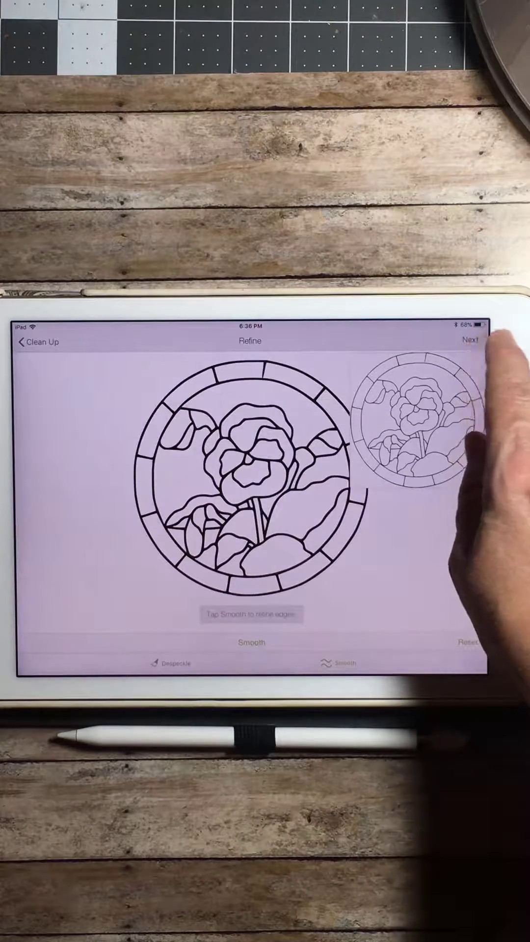
Save the rose picture as a cut image named 'rose stained glass'.
click(470, 341)
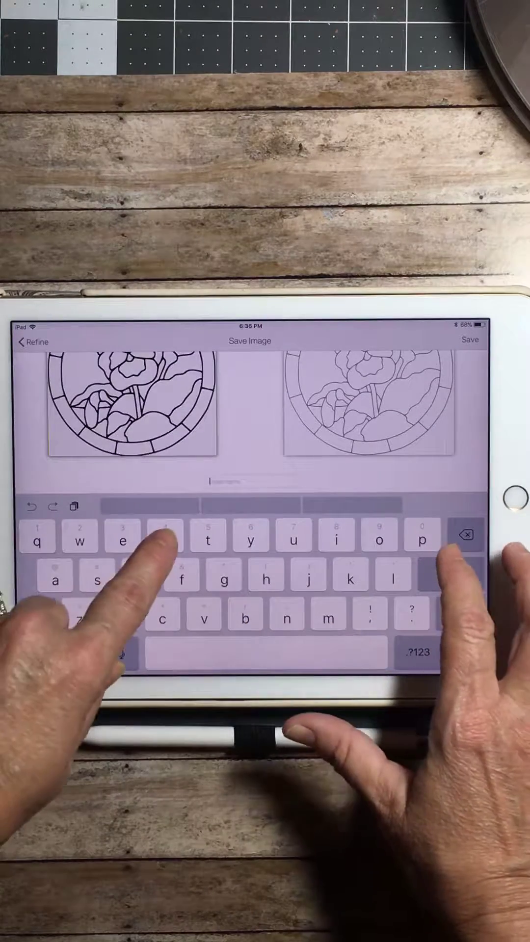
text(rose stained glass)
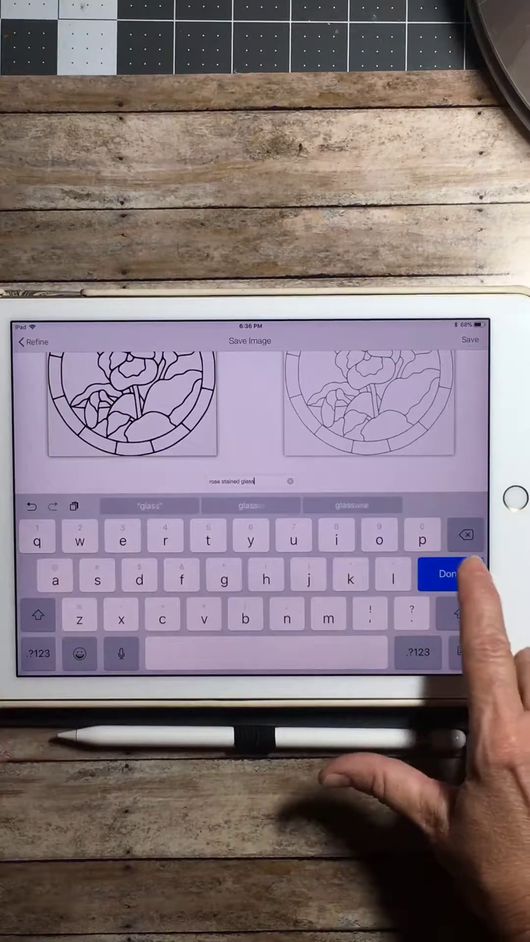
click(447, 574)
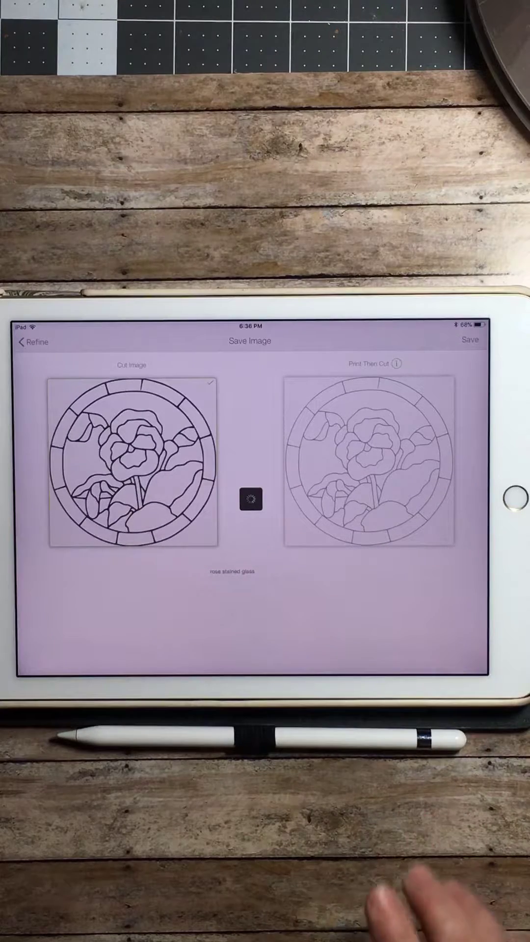
click(469, 339)
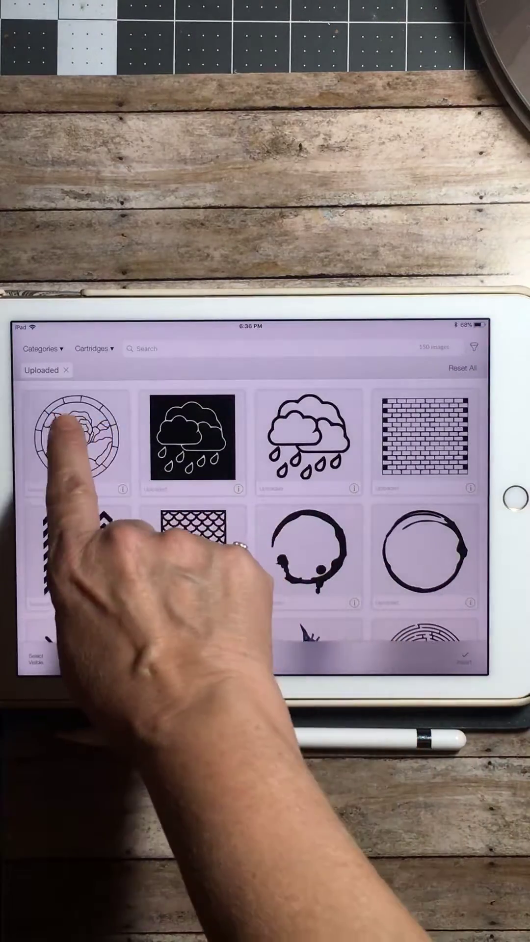
Insert the uploaded rose stained-glass image onto the canvas at about 8.2 by 8.3 inches.
click(76, 442)
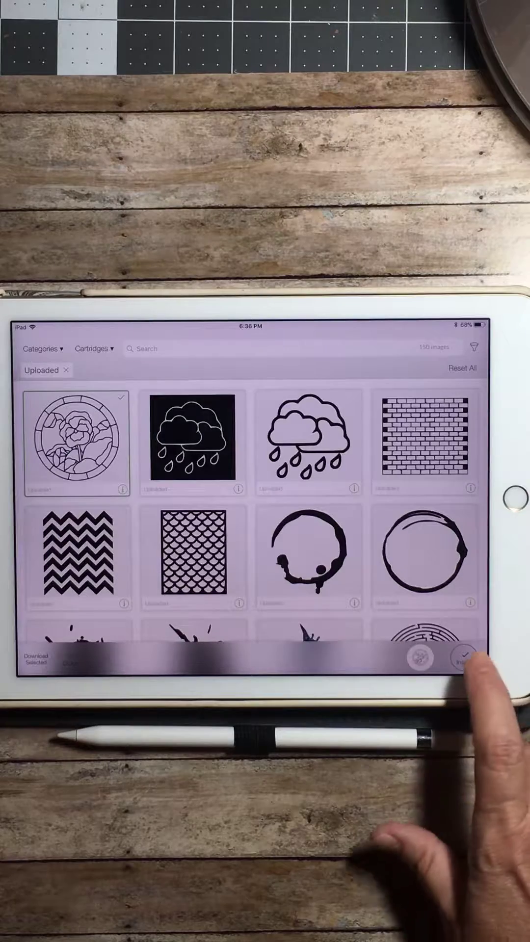
click(464, 656)
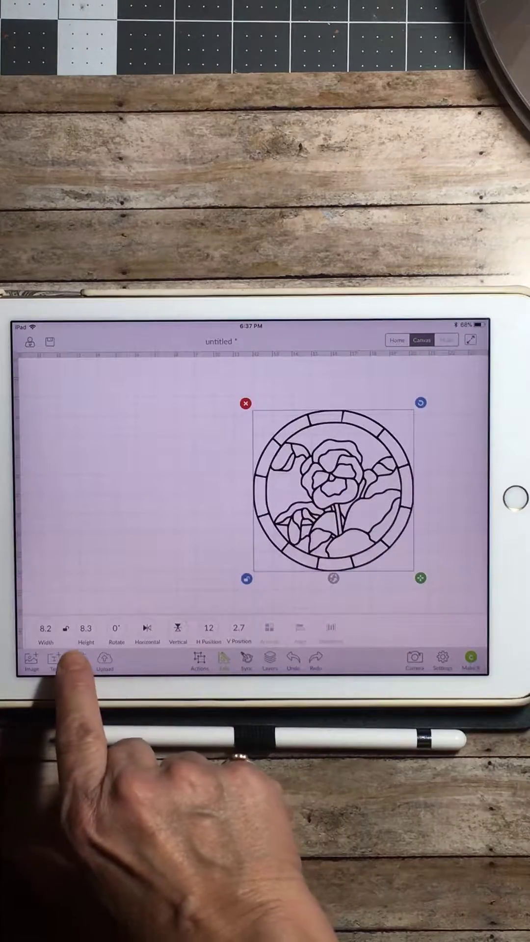
Add a solid square and circle from Shapes, then reselect the rose image.
click(55, 660)
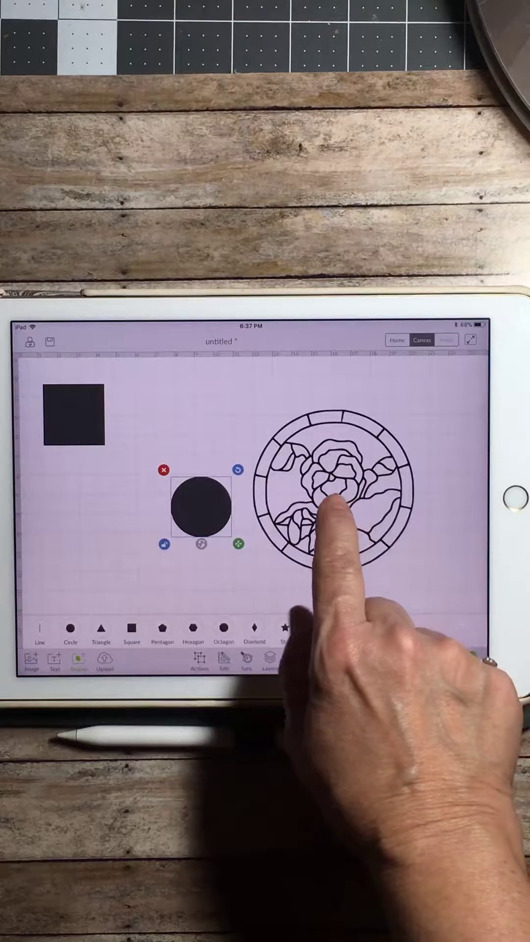
click(330, 498)
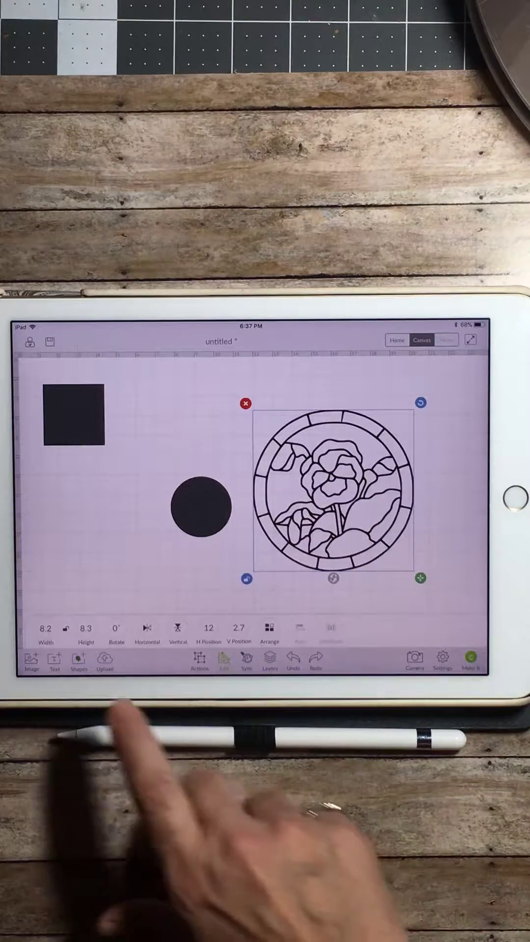
mouse_move(28, 679)
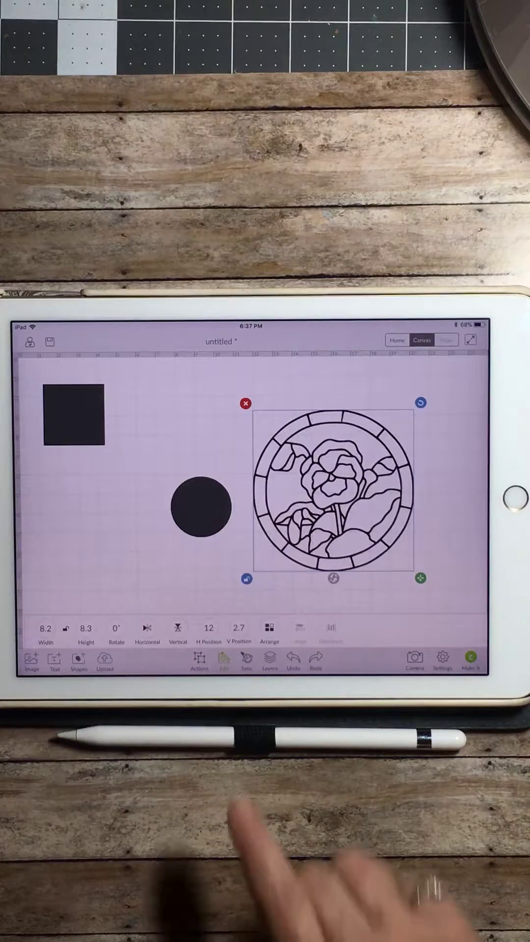
Unlock the circle's proportions and resize it to about 8.2 by 8.3 inches.
click(202, 506)
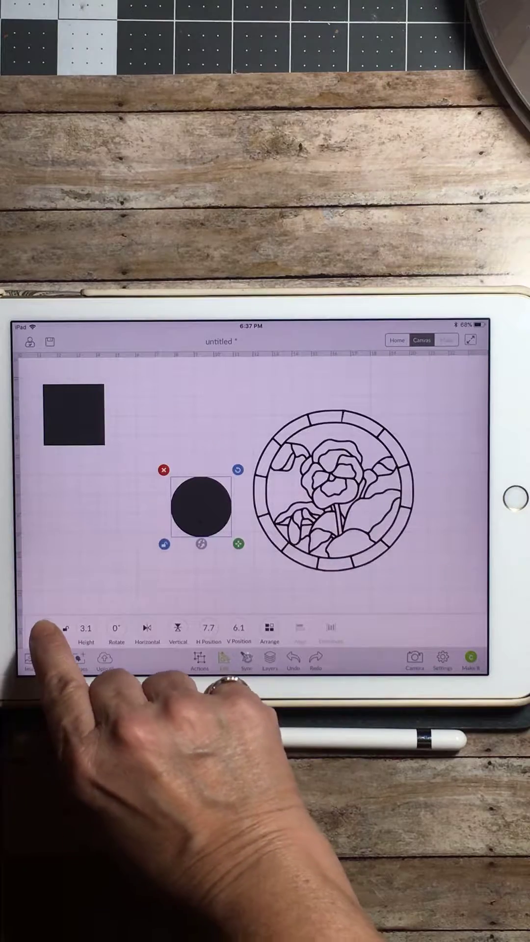
click(84, 628)
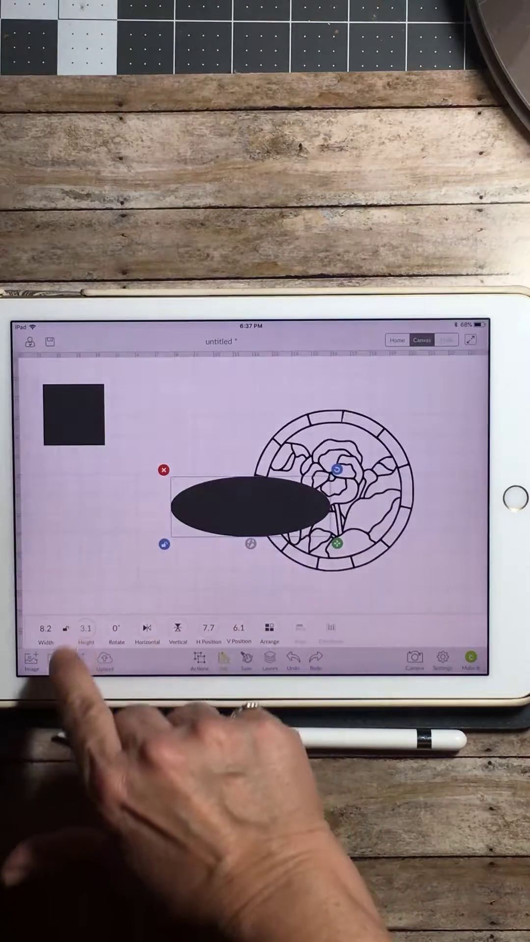
click(87, 628)
text(8.3)
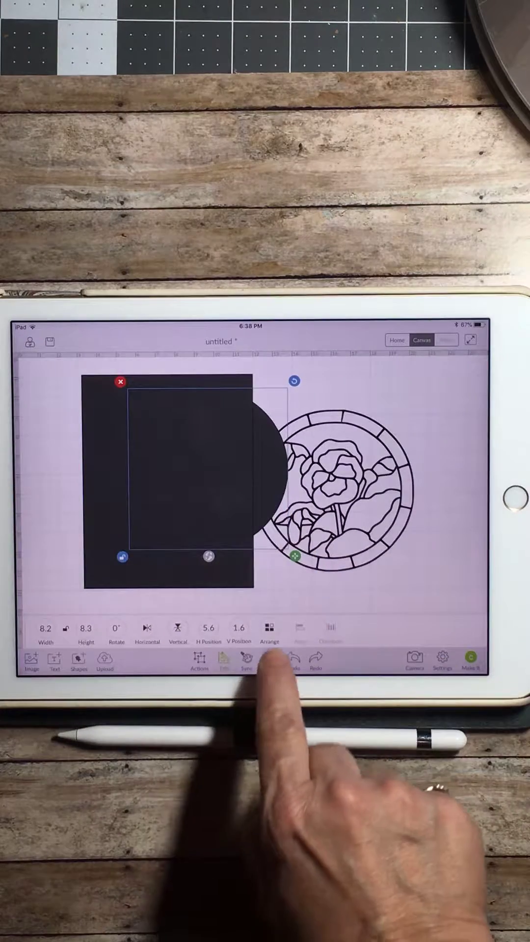
Recolour the circle on the black rectangle red via the Layers panel.
click(270, 627)
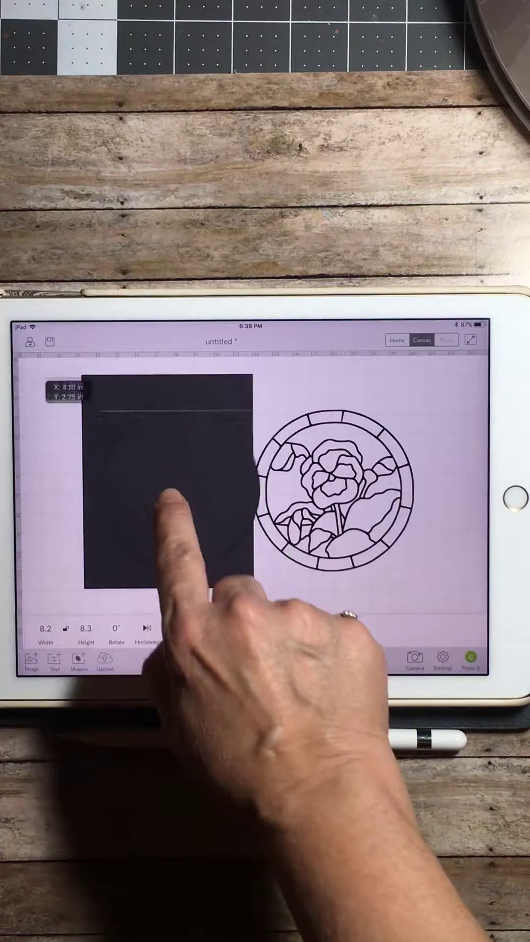
click(167, 498)
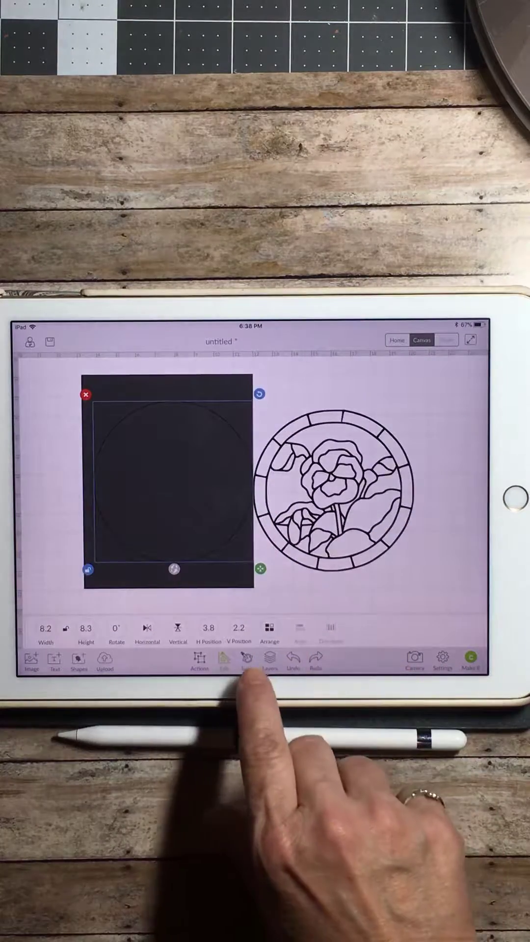
click(268, 660)
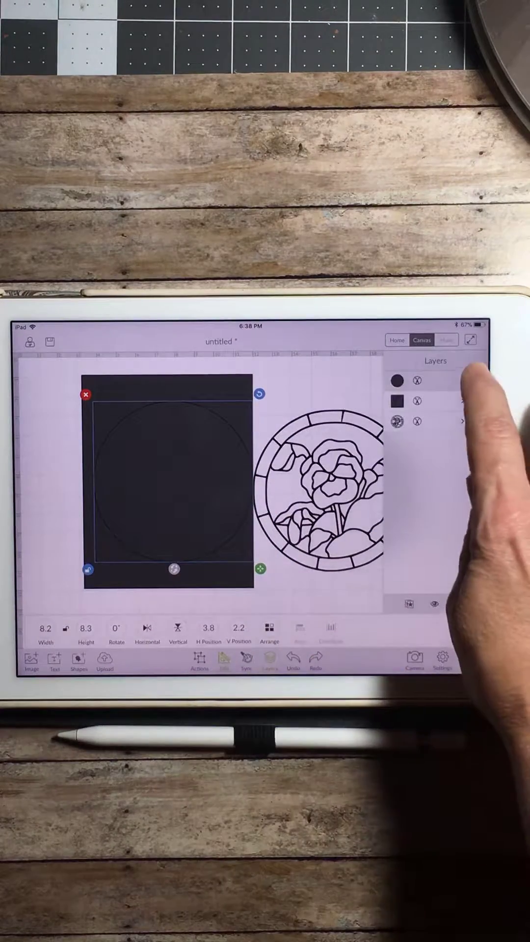
click(396, 381)
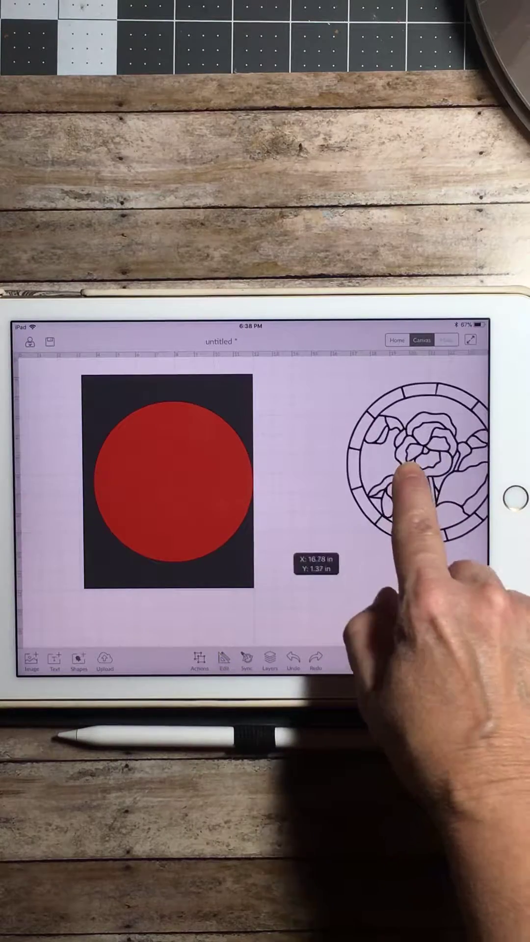
Centre the red circle on the rectangle and reshape the rectangle into a square.
click(416, 469)
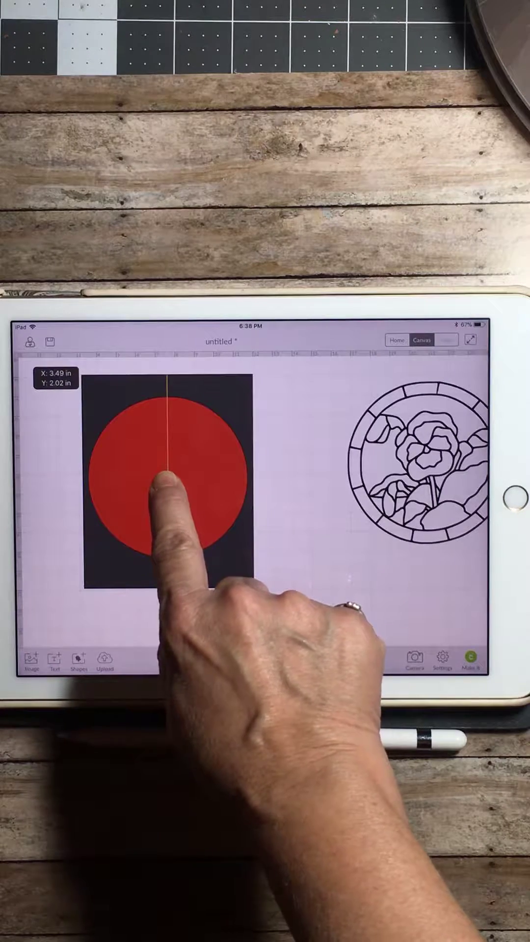
click(168, 487)
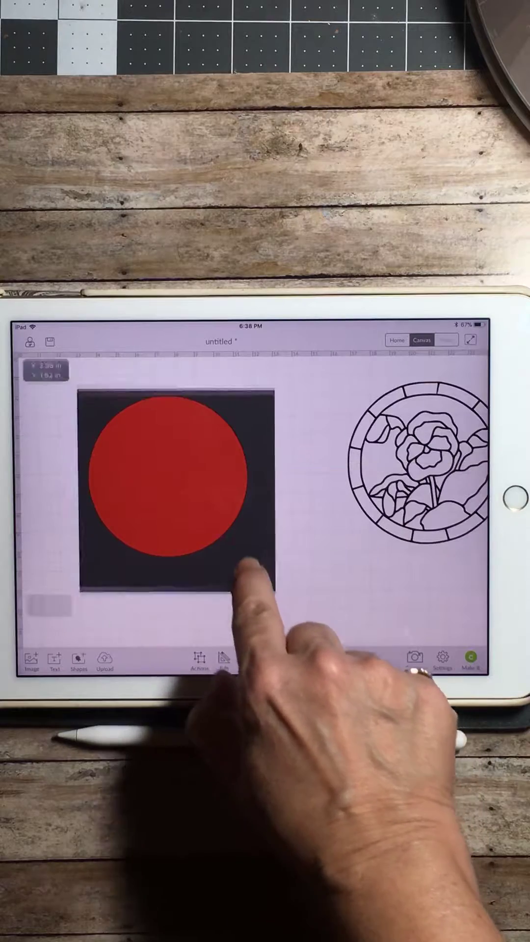
click(175, 493)
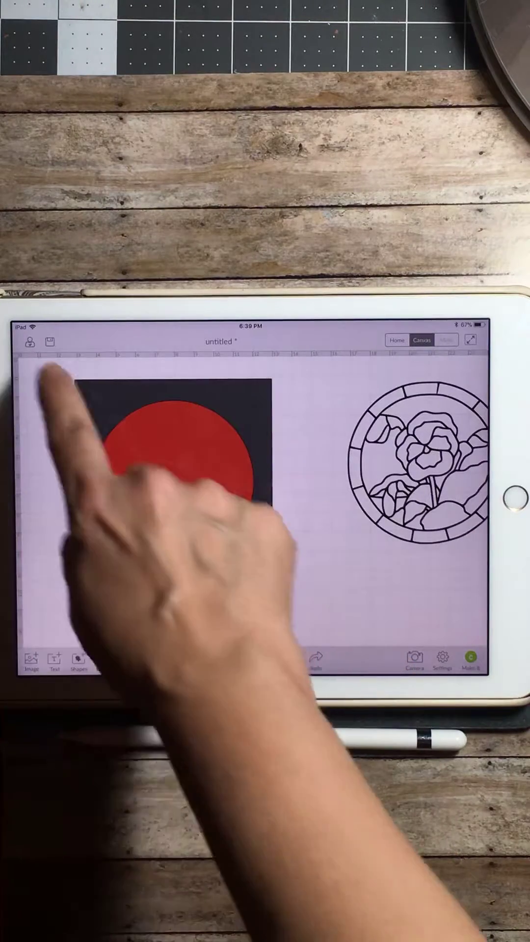
Slice the circle out of the black square and select the leftover circle piece.
click(167, 450)
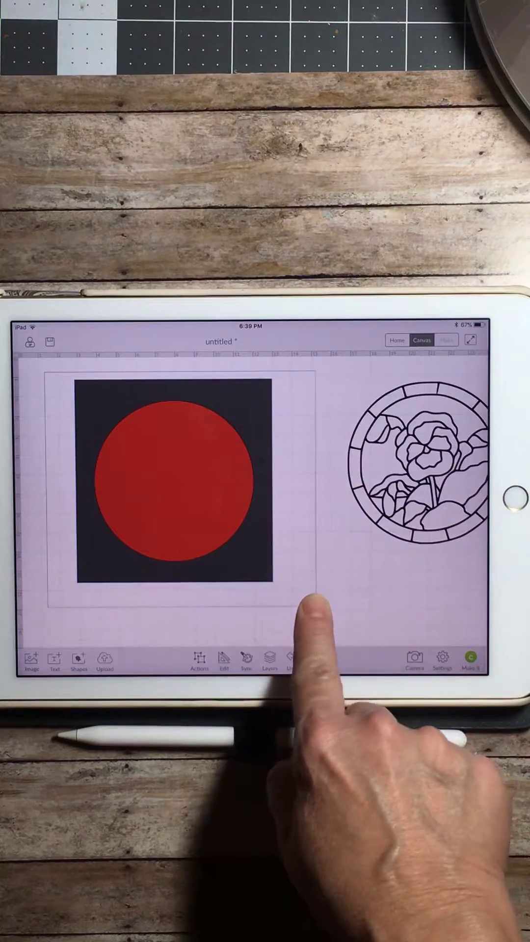
click(168, 480)
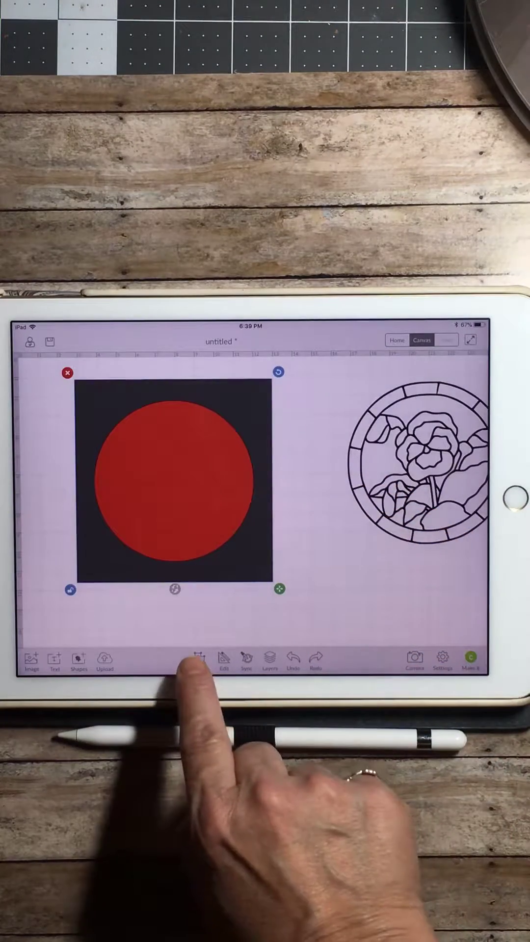
click(199, 662)
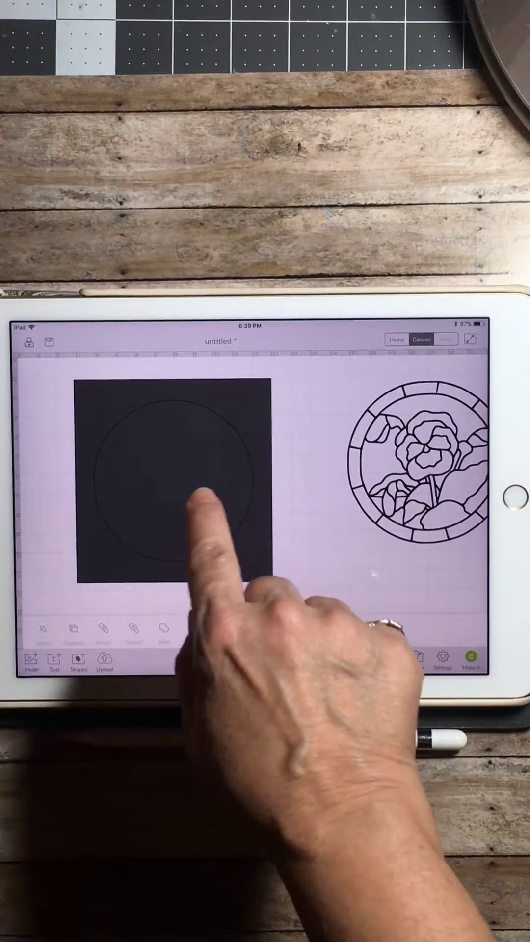
click(175, 498)
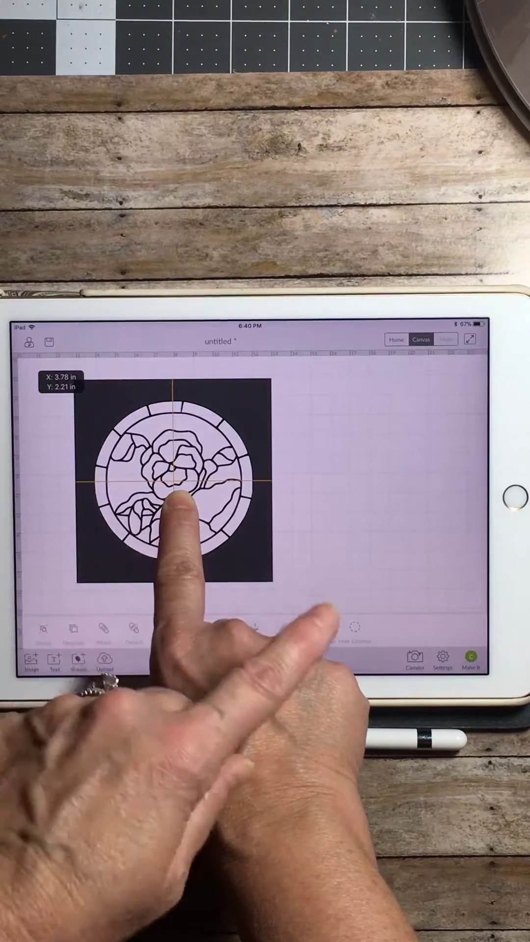
Centre the rose image in the round opening and weld it to the square border.
click(175, 480)
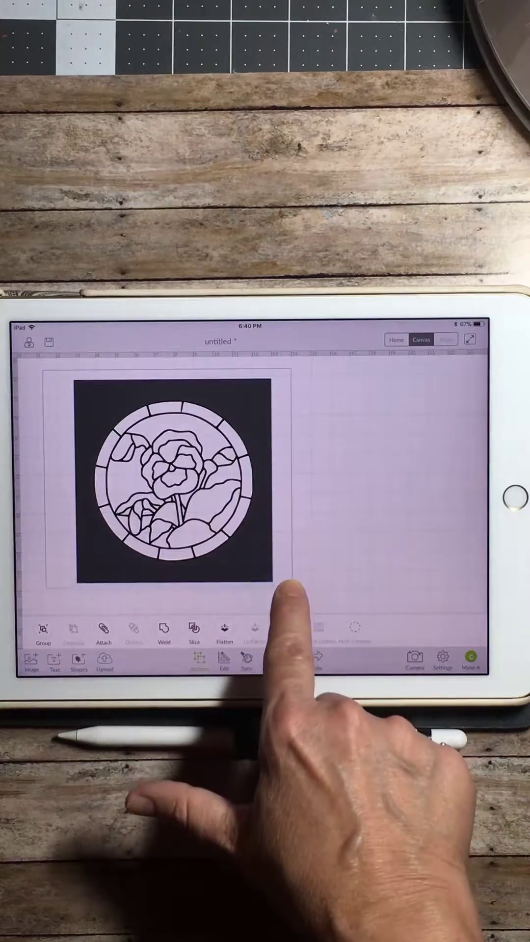
click(175, 487)
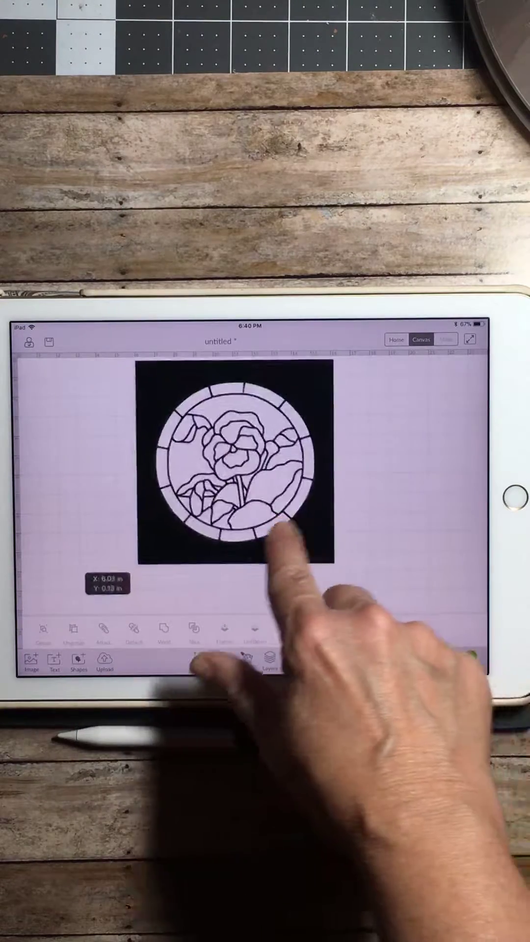
Resize the welded rose stencil smaller with new Width/Height values.
click(234, 469)
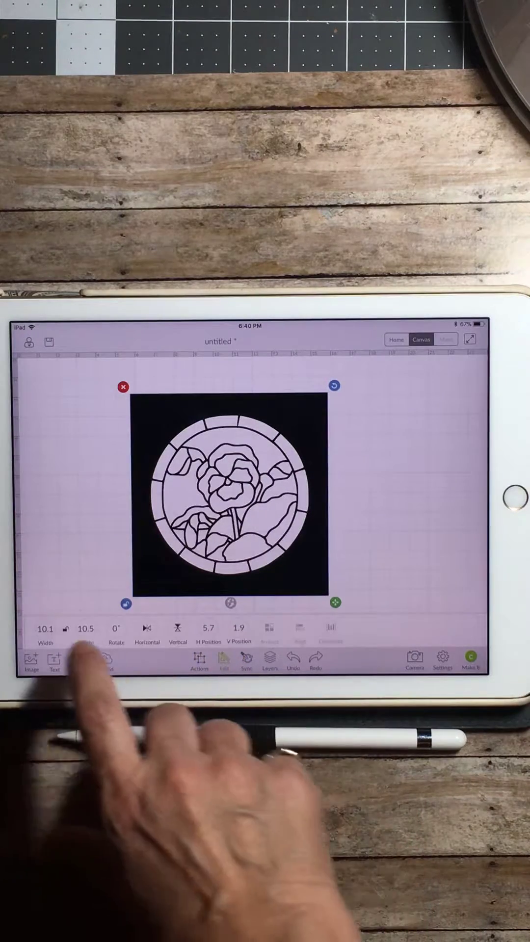
click(45, 628)
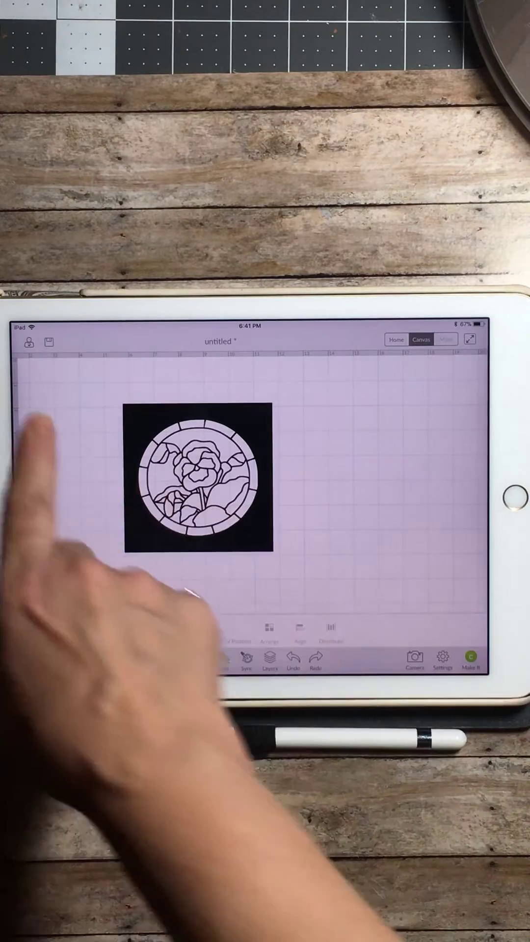
Save the project to the cloud as 'rose stained glass stencil'.
click(198, 481)
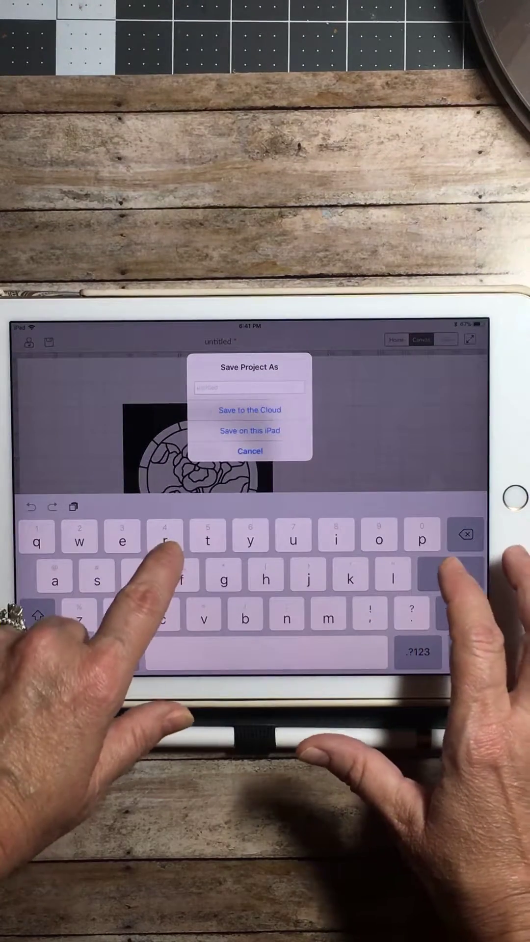
text(rose)
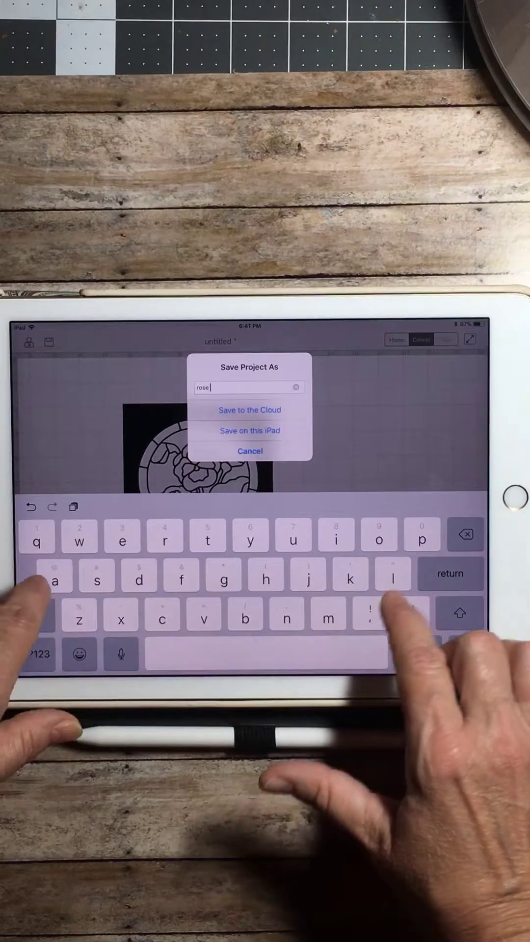
text(stained glass s)
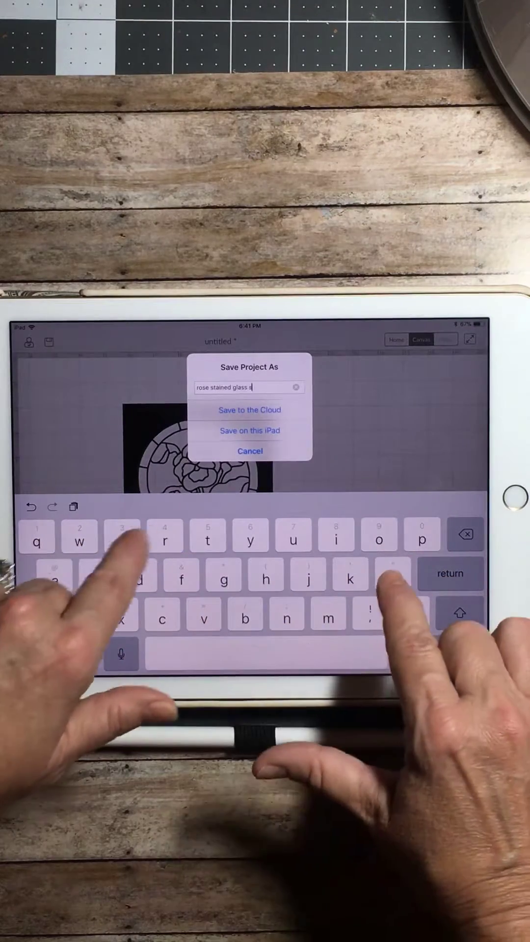
text(tencil)
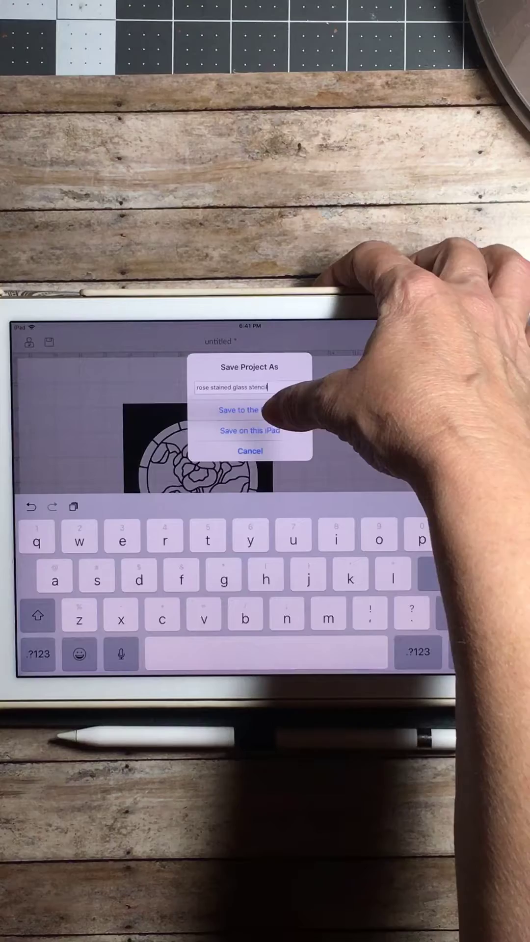
click(249, 410)
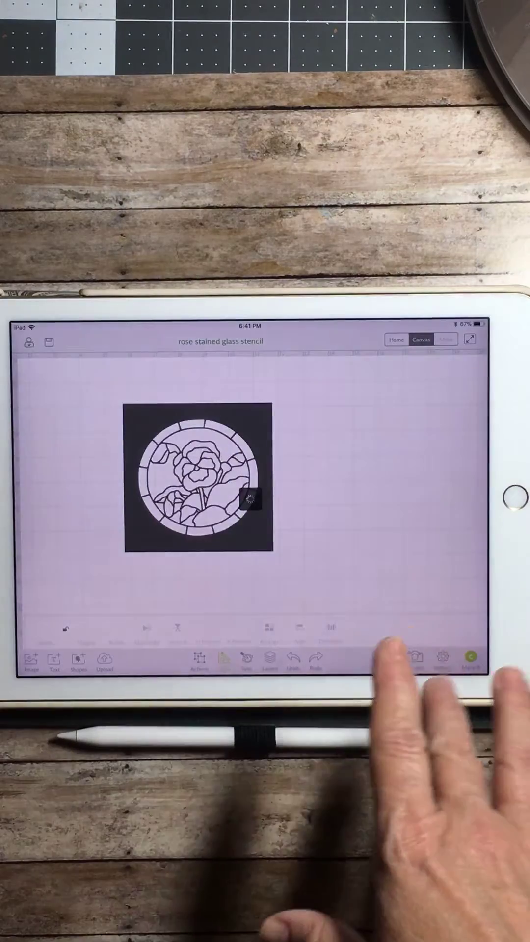
Return to the My Projects gallery, where the new stencil appears first.
click(48, 342)
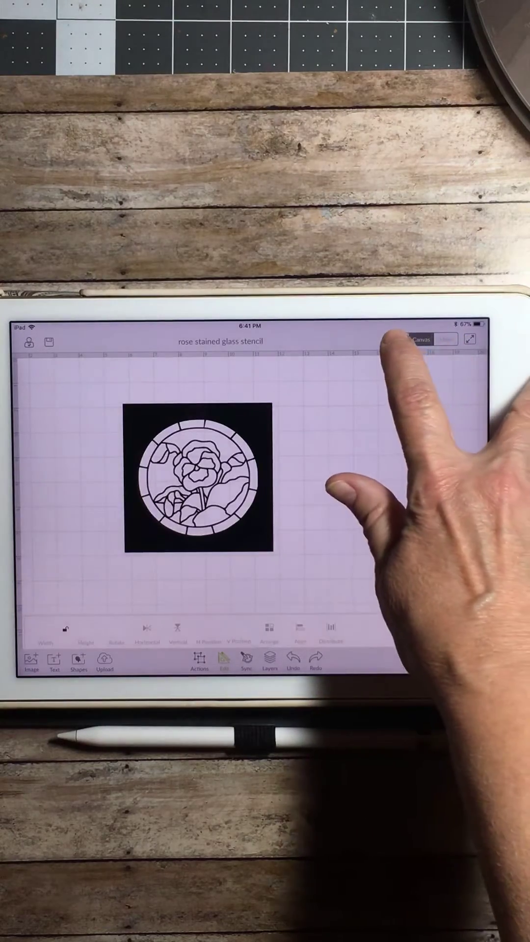
click(413, 338)
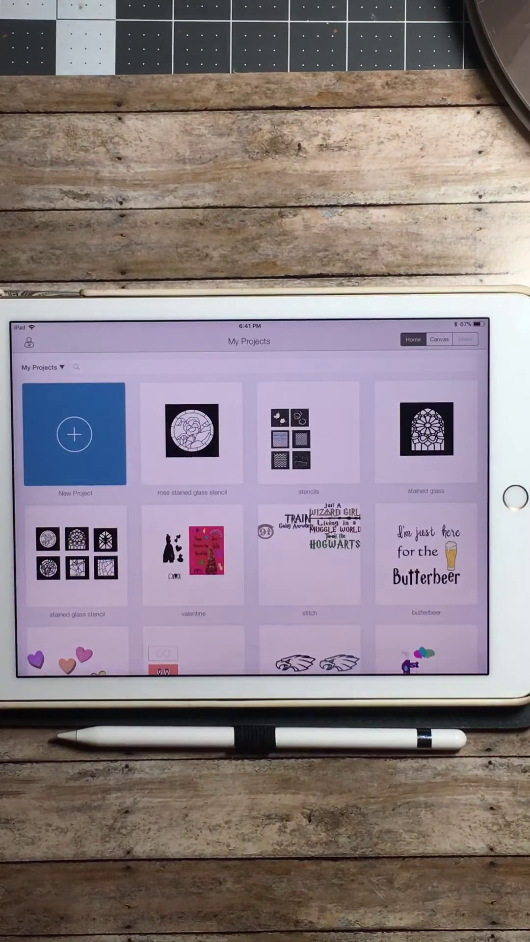